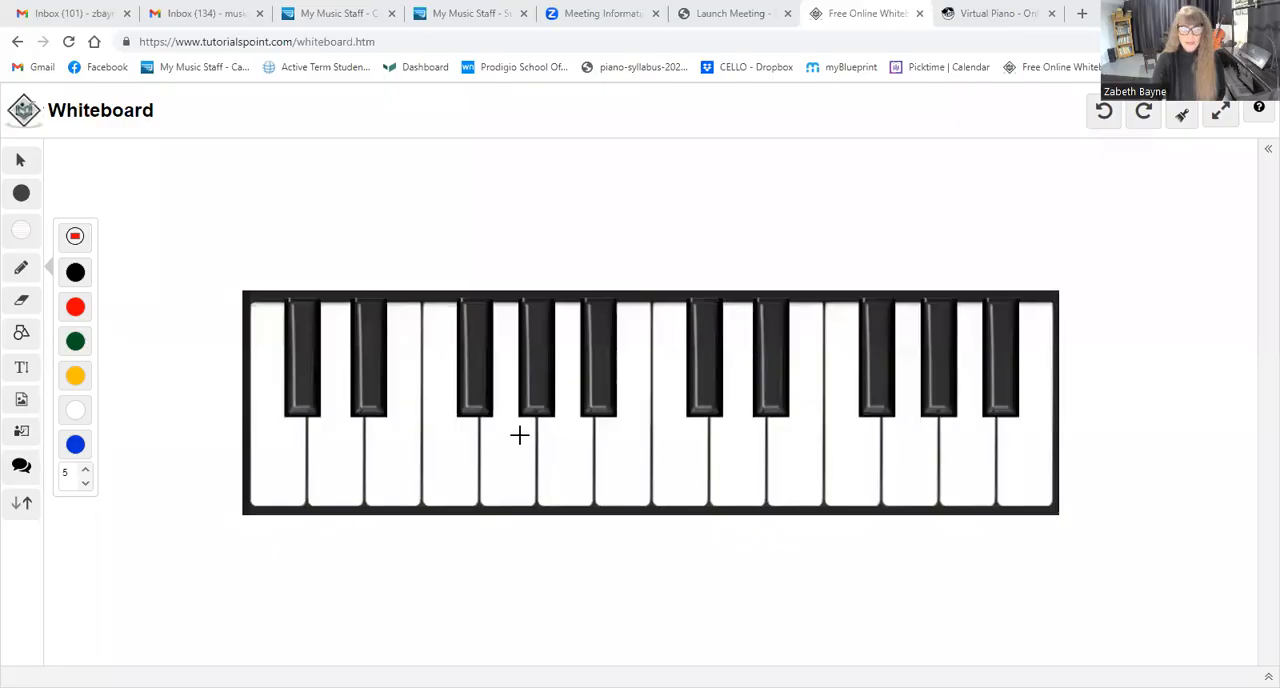
Step: Write red G, F, C and D on their keys and mark the black key after C with its sharp name
{"action": "left_click_drag", "start_coordinate": [520, 436], "coordinate": [504, 470]}
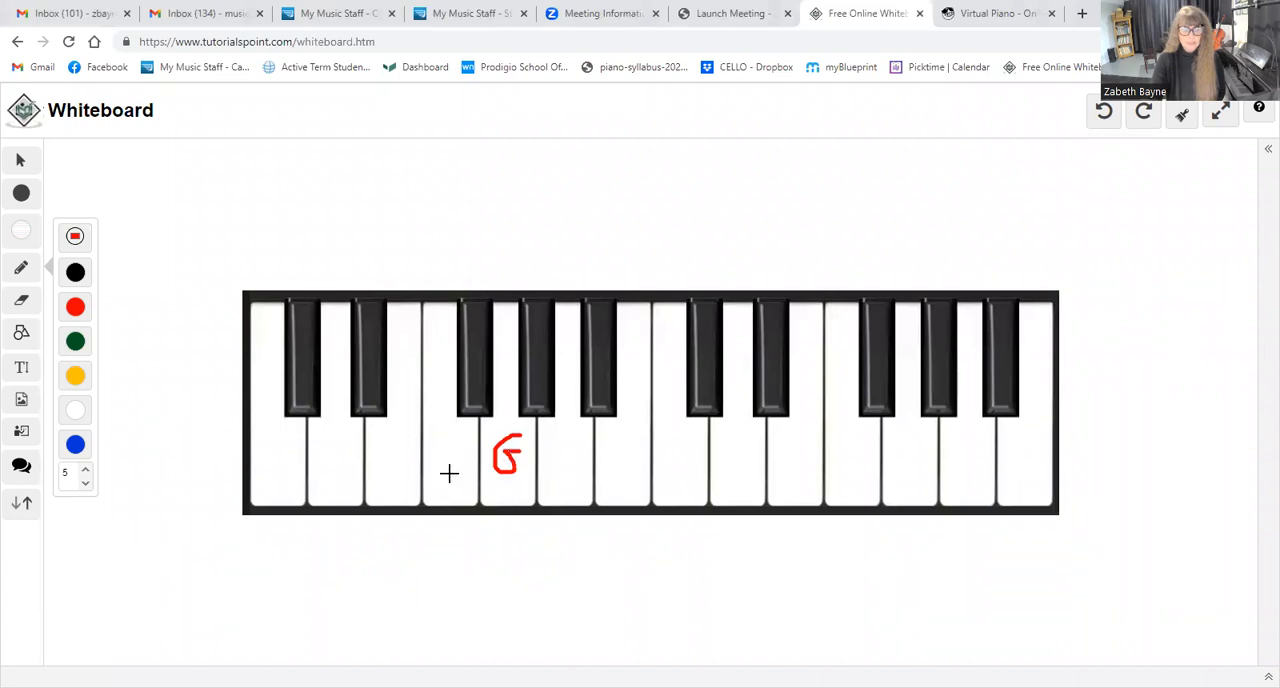
{"action": "left_click_drag", "start_coordinate": [464, 440], "coordinate": [450, 476]}
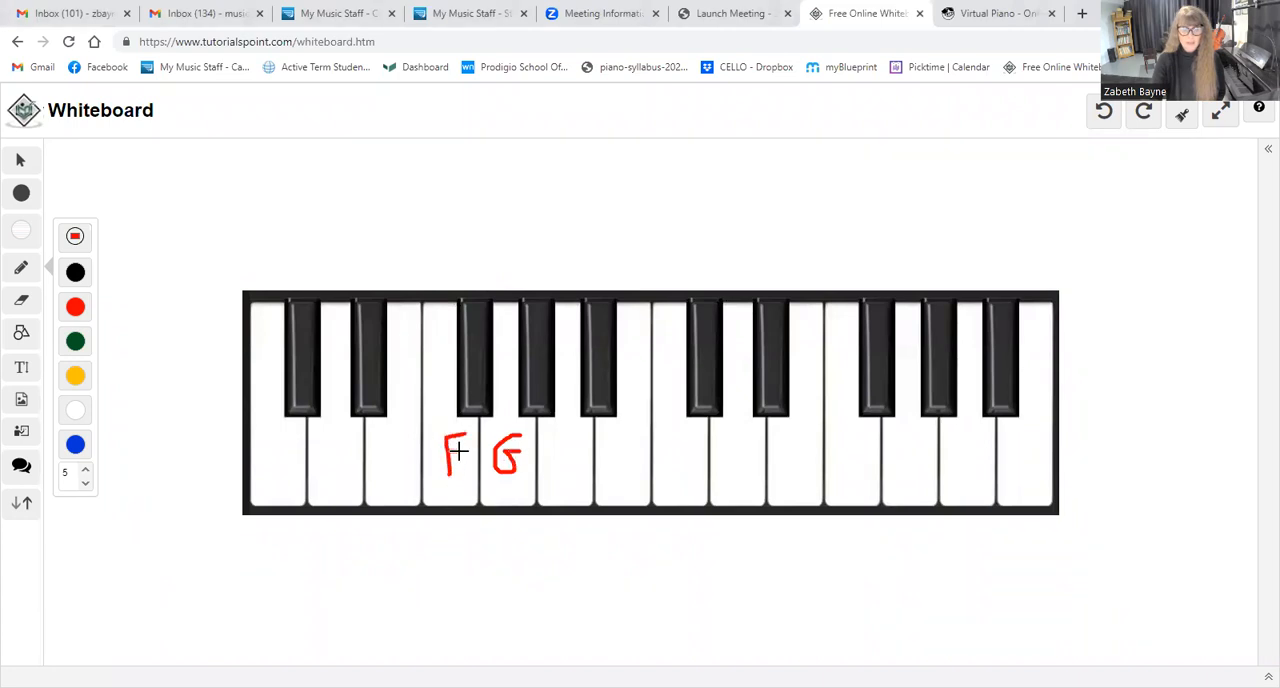
{"action": "mouse_move", "coordinate": [492, 296]}
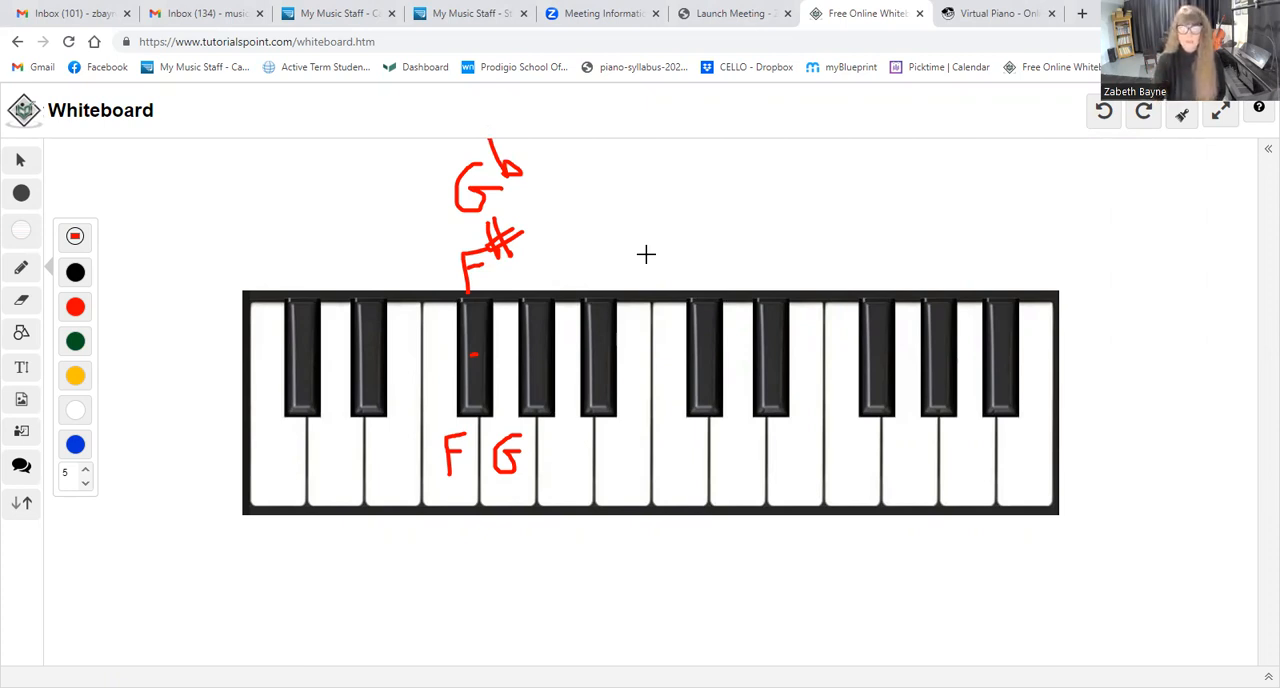
{"action": "left_click_drag", "start_coordinate": [700, 436], "coordinate": [690, 470]}
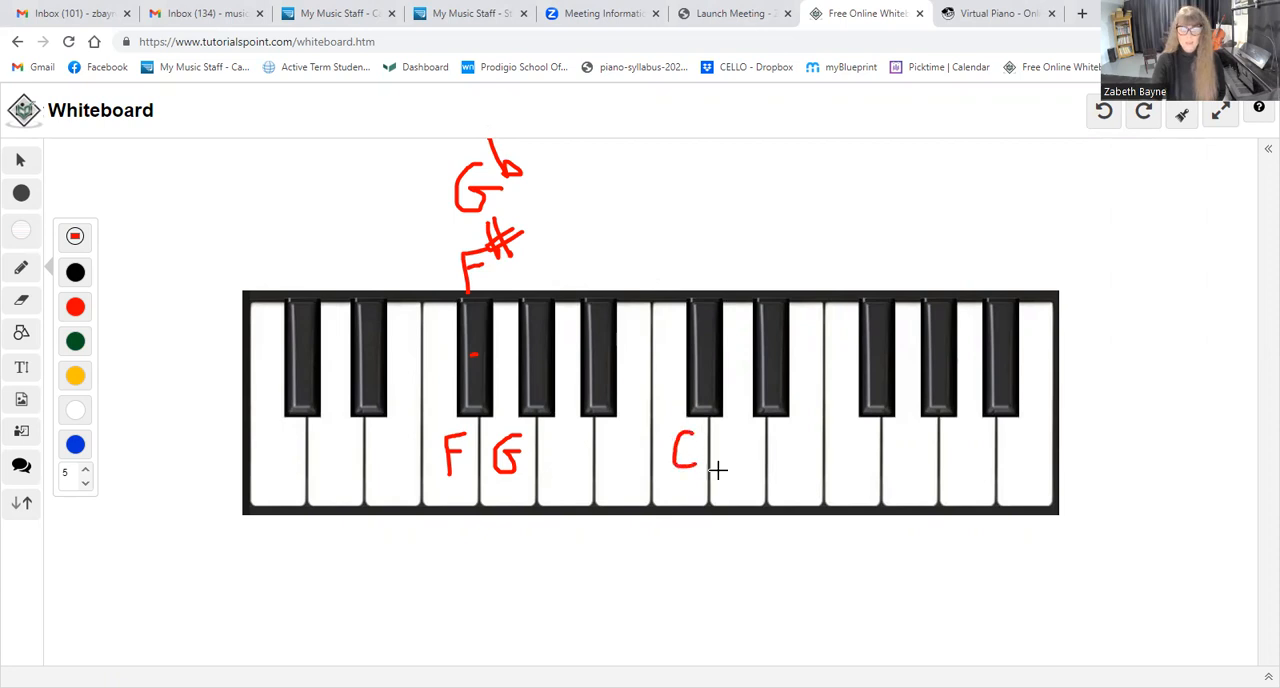
{"action": "left_click_drag", "start_coordinate": [720, 440], "coordinate": [744, 470]}
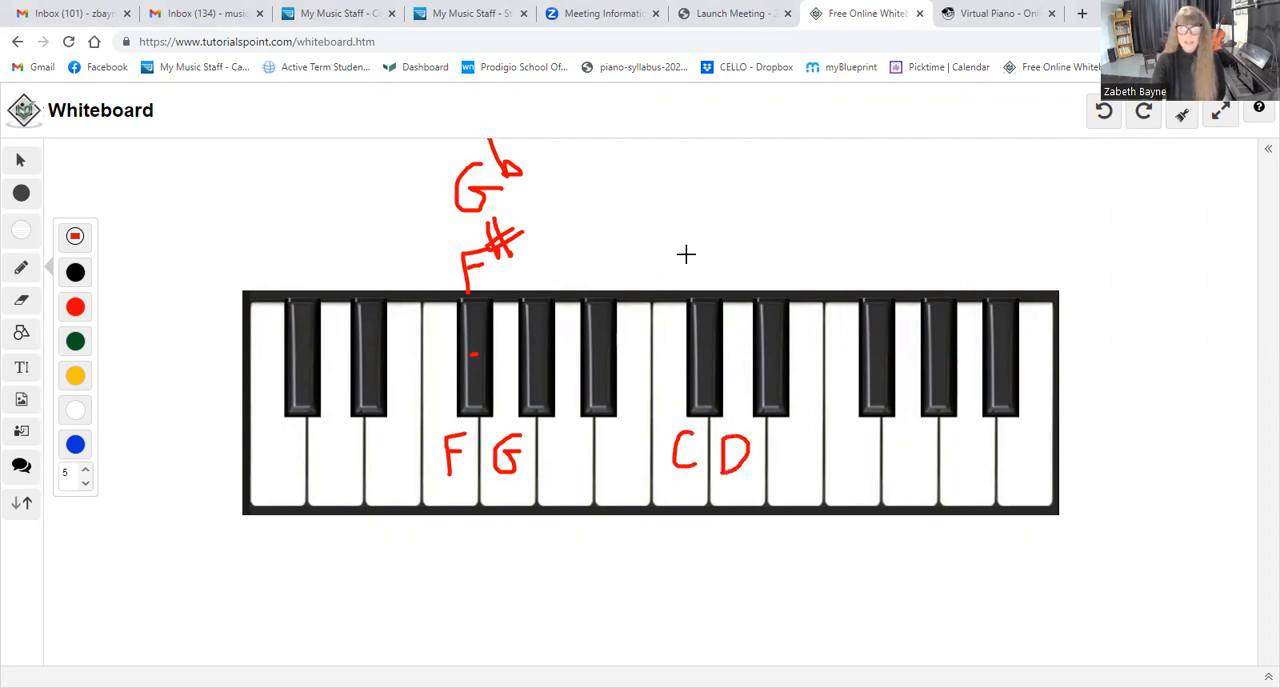
{"action": "left_click", "coordinate": [704, 344]}
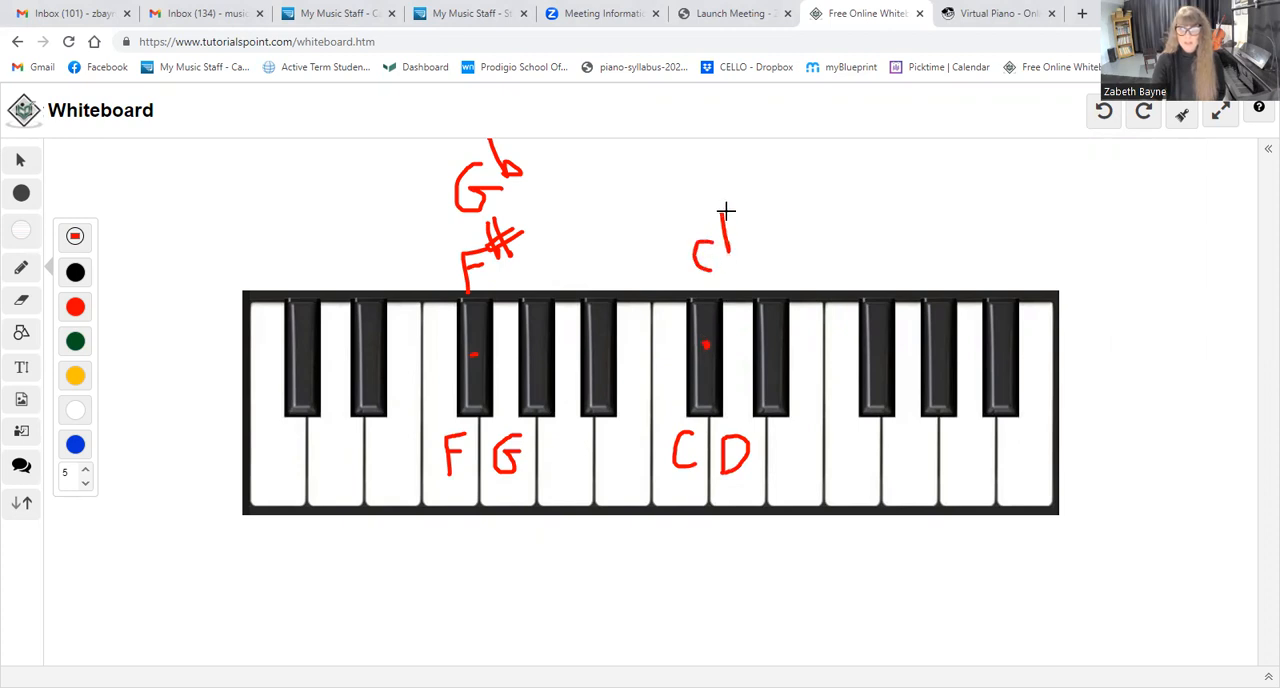
{"action": "left_click_drag", "start_coordinate": [724, 216], "coordinate": [740, 240]}
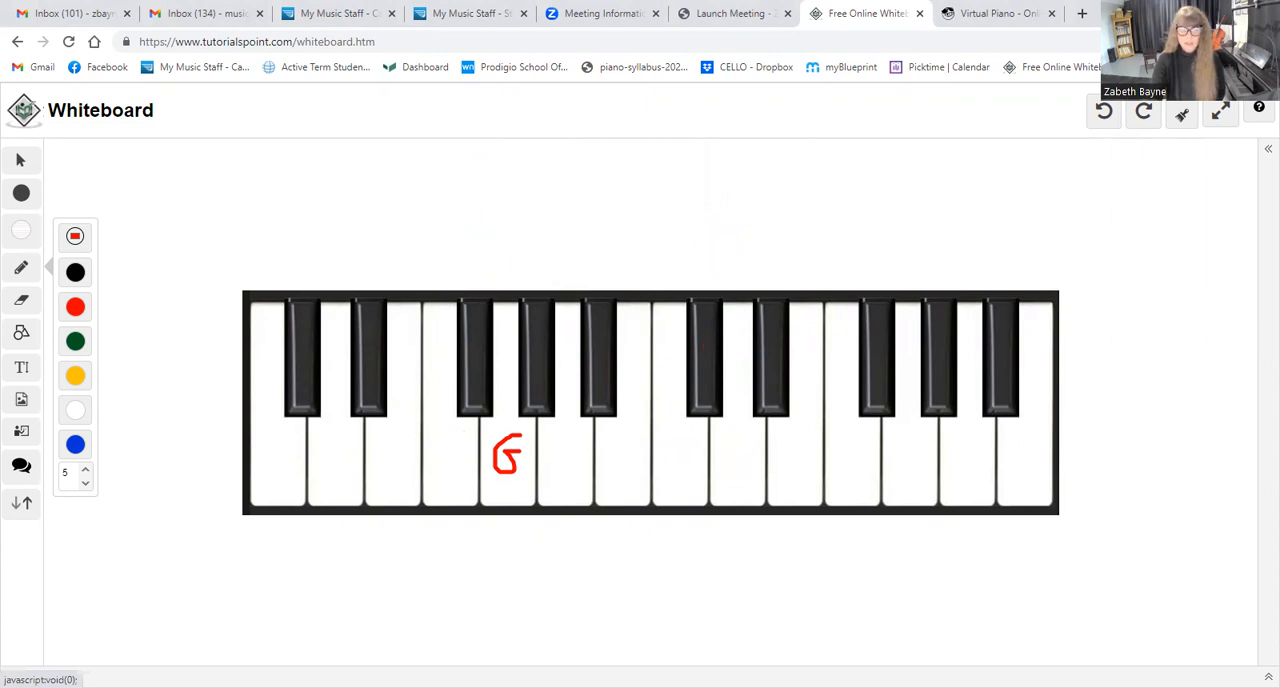
{"action": "mouse_move", "coordinate": [1084, 138]}
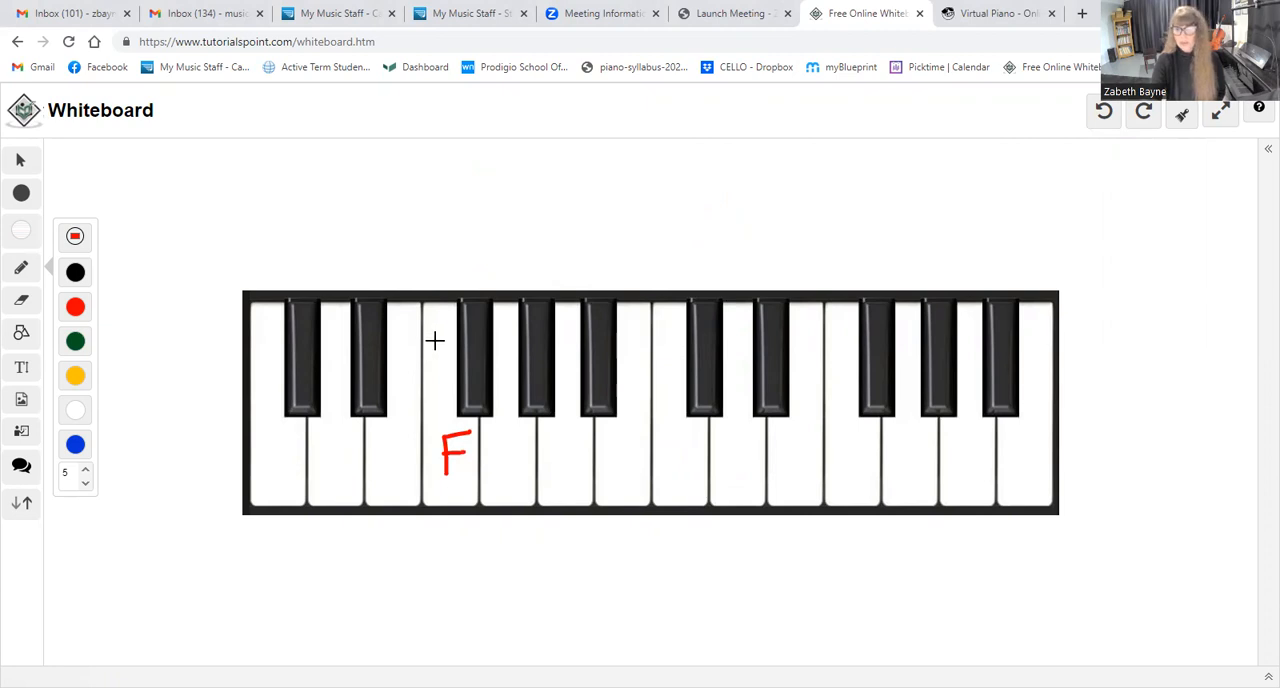
{"action": "mouse_move", "coordinate": [422, 380]}
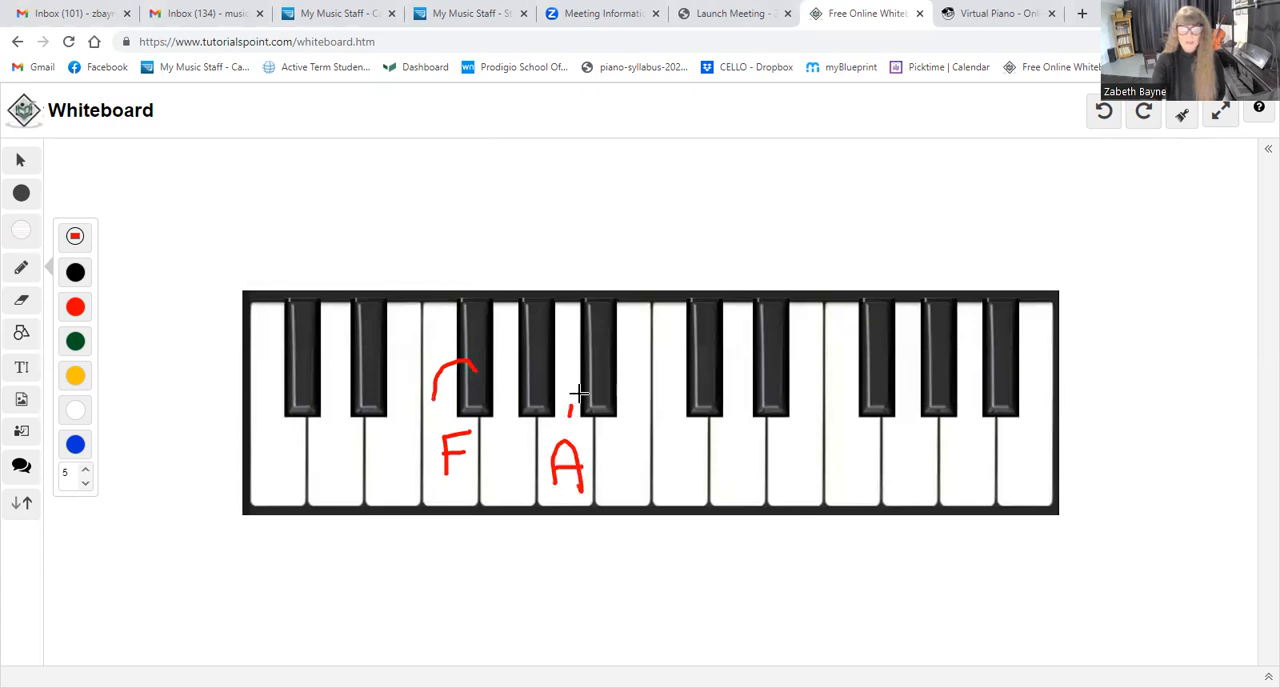
Step: Draw red arcs from A and C toward their black keys and label E with extra markings near E and F
{"action": "left_click_drag", "start_coordinate": [580, 406], "coordinate": [604, 384]}
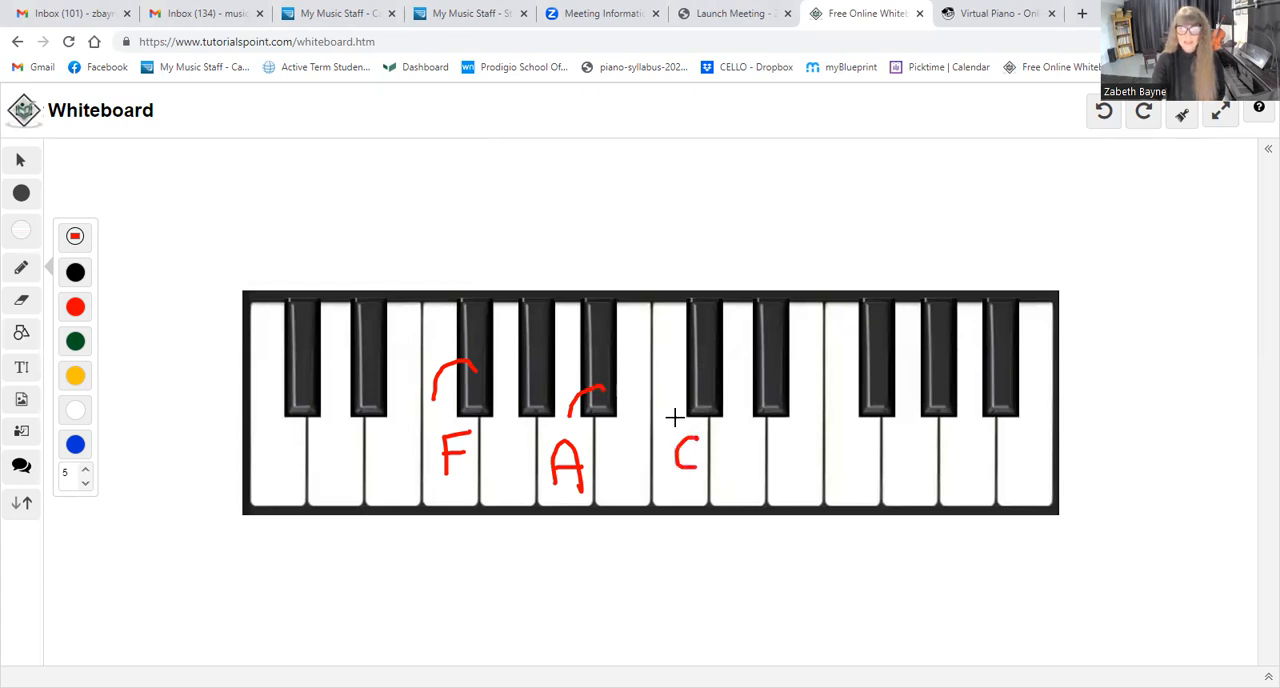
{"action": "left_click_drag", "start_coordinate": [700, 410], "coordinate": [680, 380]}
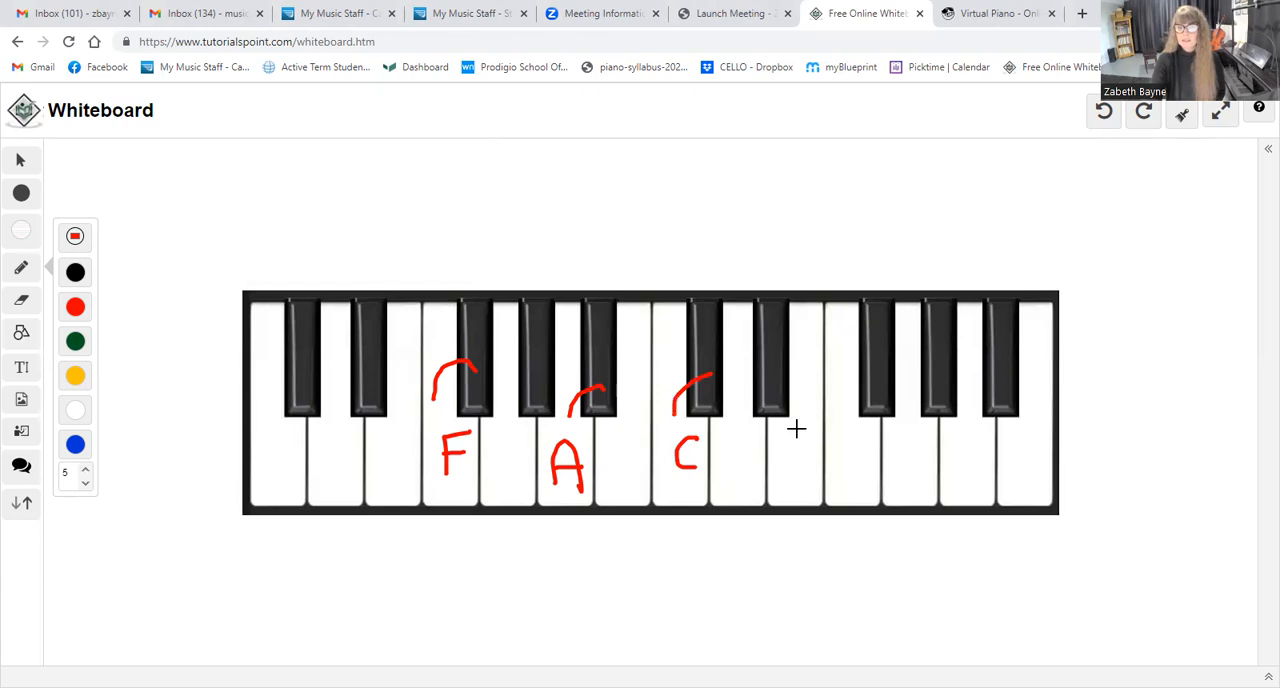
{"action": "mouse_move", "coordinate": [800, 442]}
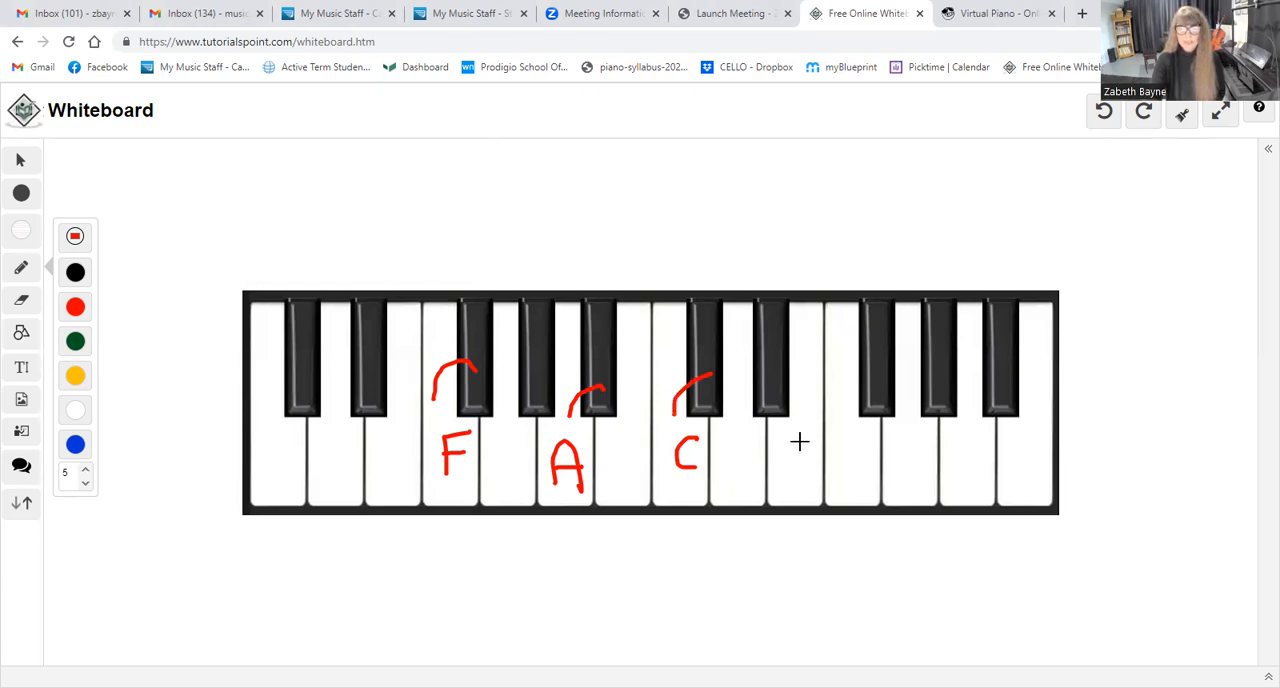
{"action": "left_click_drag", "start_coordinate": [804, 444], "coordinate": [790, 470]}
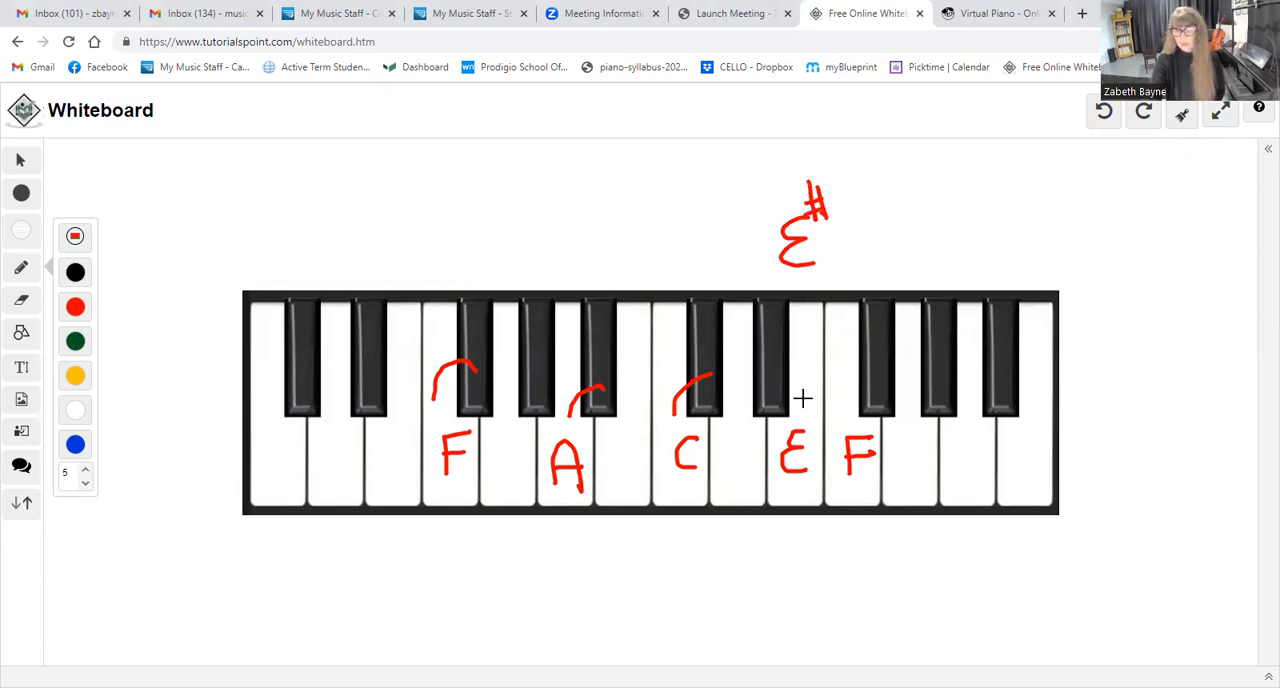
{"action": "left_click_drag", "start_coordinate": [800, 400], "coordinate": [850, 390]}
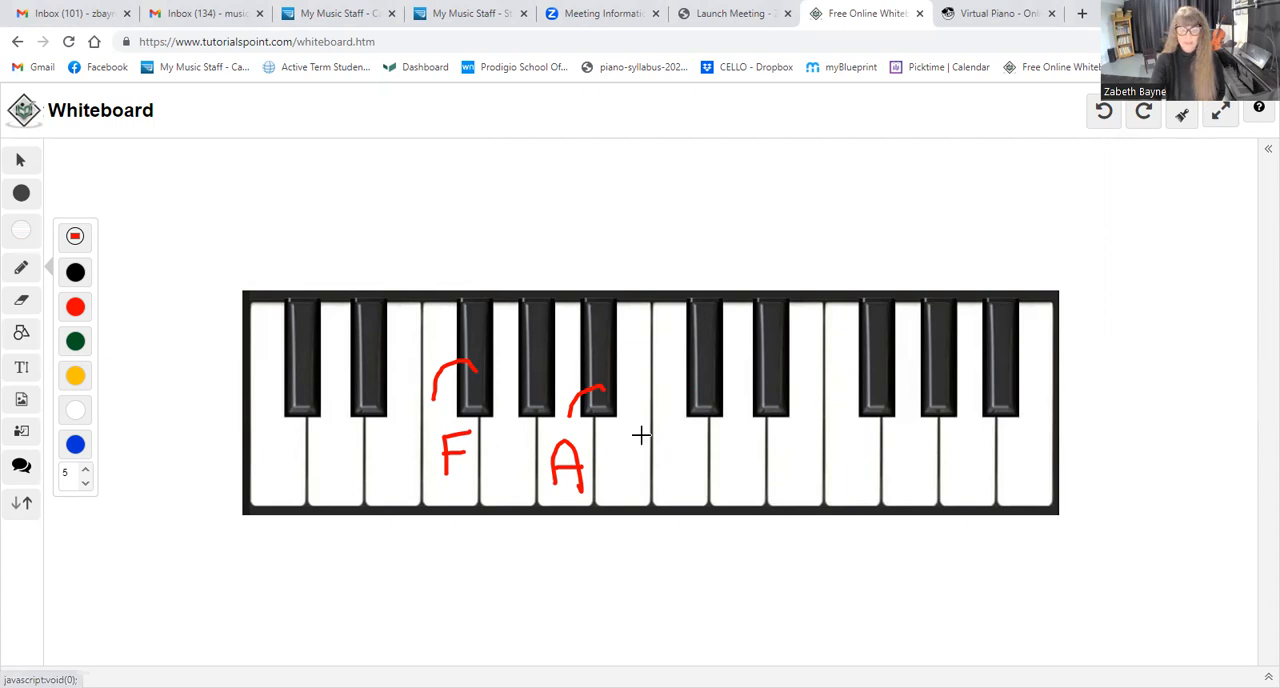
{"action": "left_click_drag", "start_coordinate": [600, 440], "coordinate": [630, 484]}
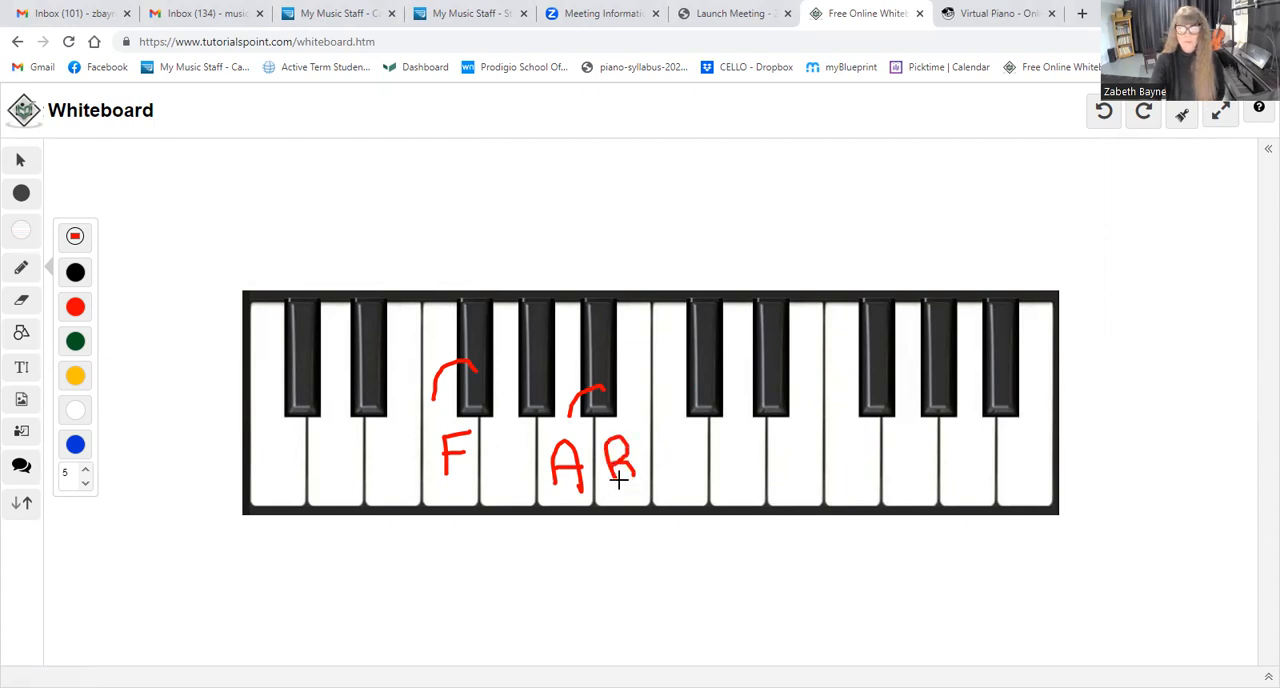
{"action": "mouse_move", "coordinate": [652, 318]}
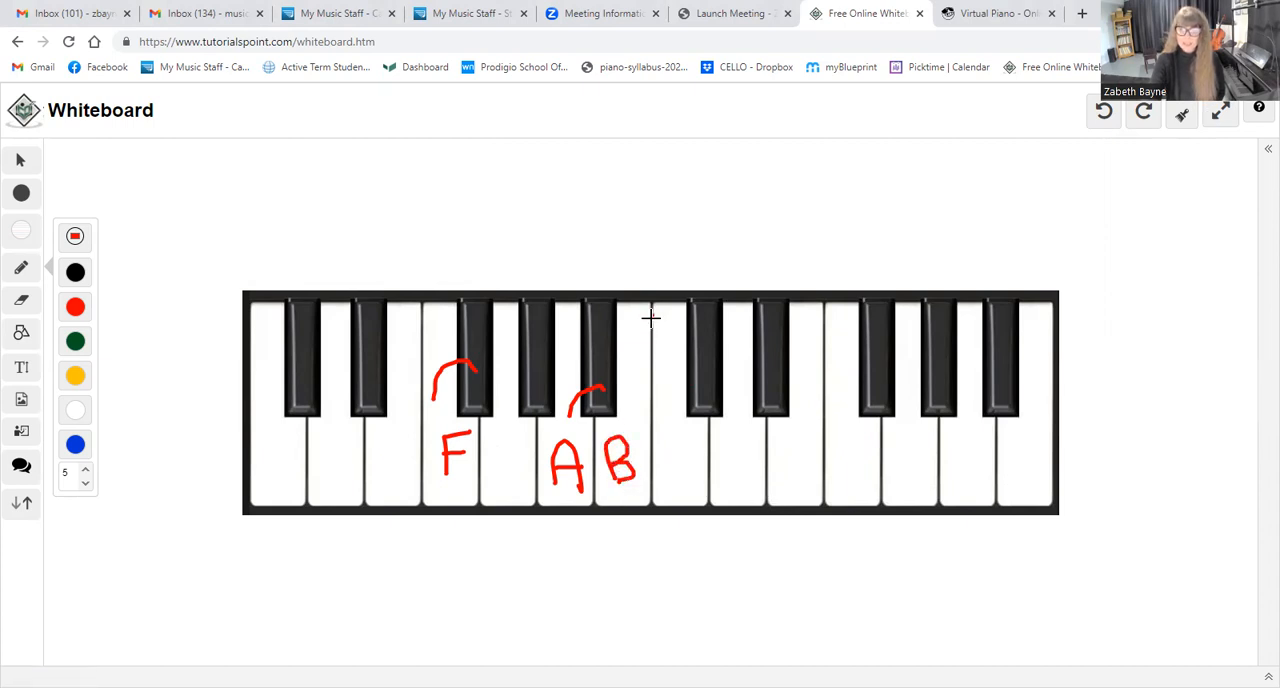
{"action": "left_click_drag", "start_coordinate": [652, 320], "coordinate": [652, 356]}
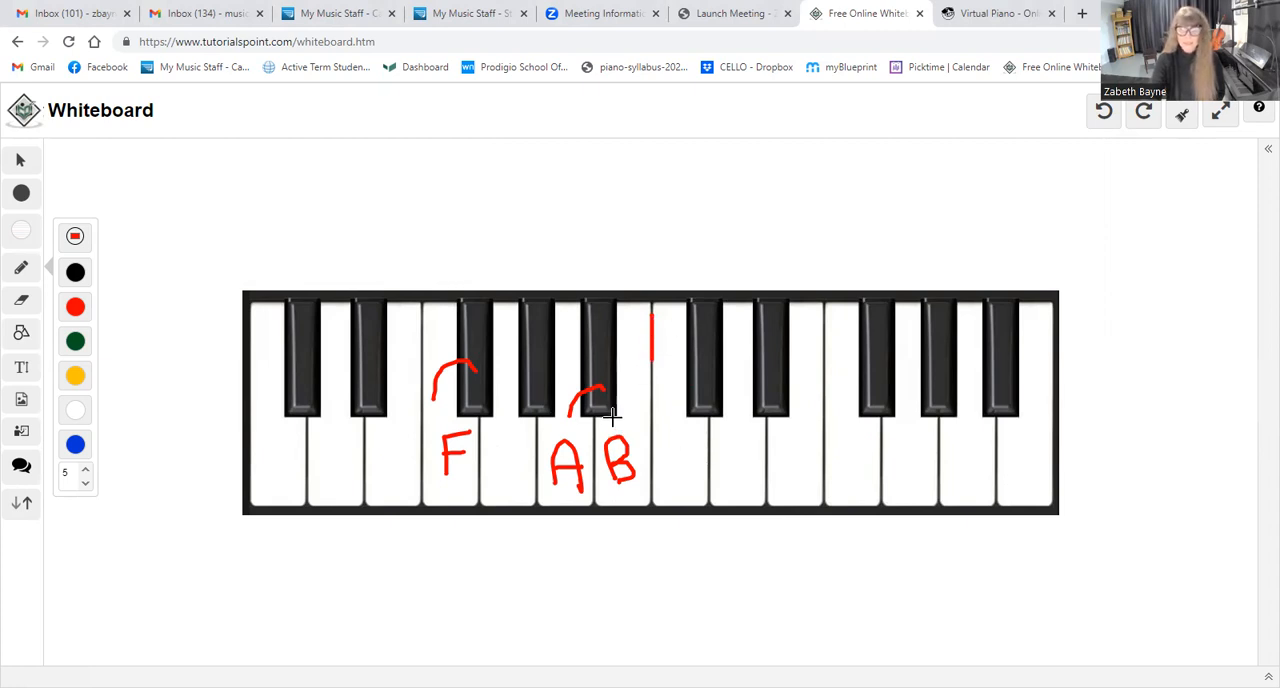
{"action": "left_click_drag", "start_coordinate": [616, 420], "coordinate": [670, 440]}
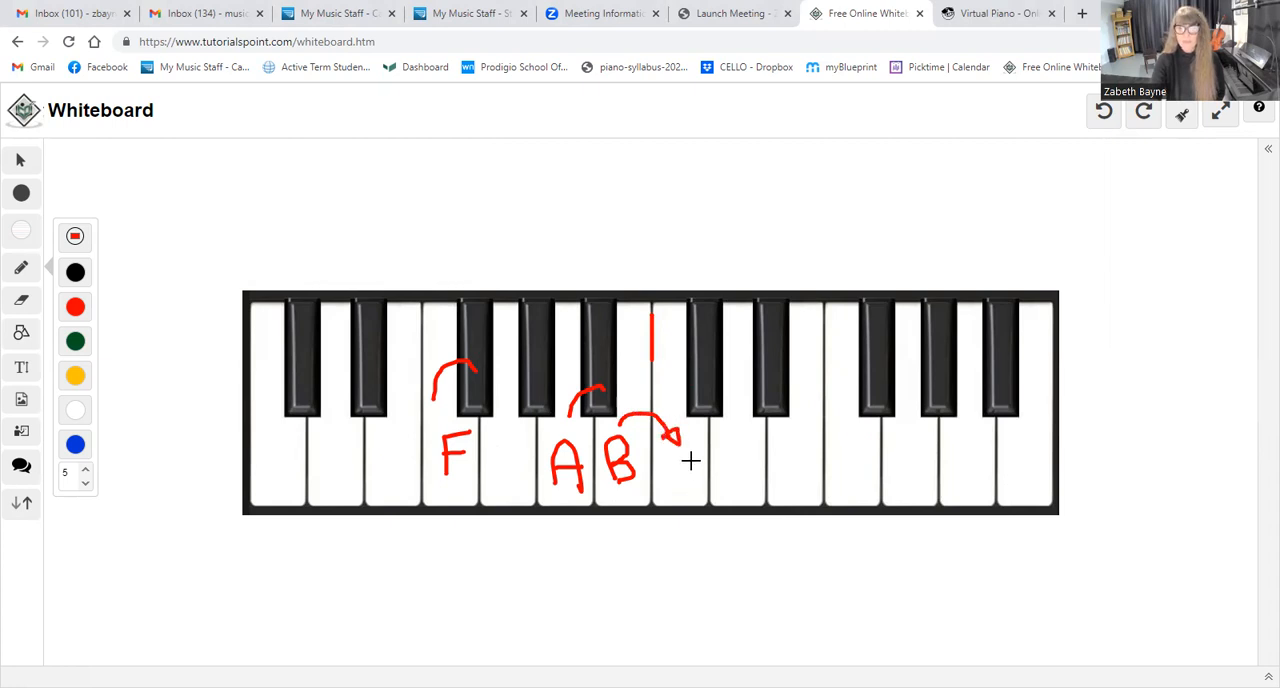
{"action": "left_click_drag", "start_coordinate": [676, 454], "coordinate": [700, 476]}
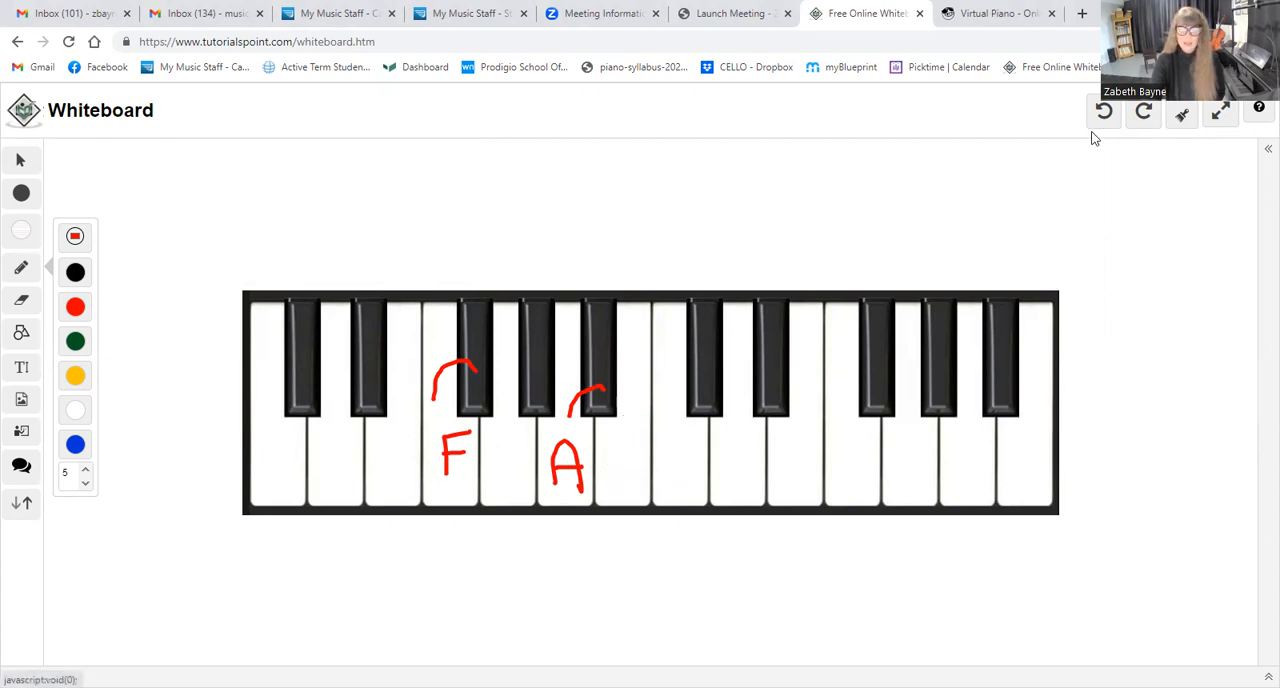
Step: Label B and C with a joining arc, then arc A to its black key and finish the name above A♭
{"action": "left_click_drag", "start_coordinate": [692, 430], "coordinate": [680, 476]}
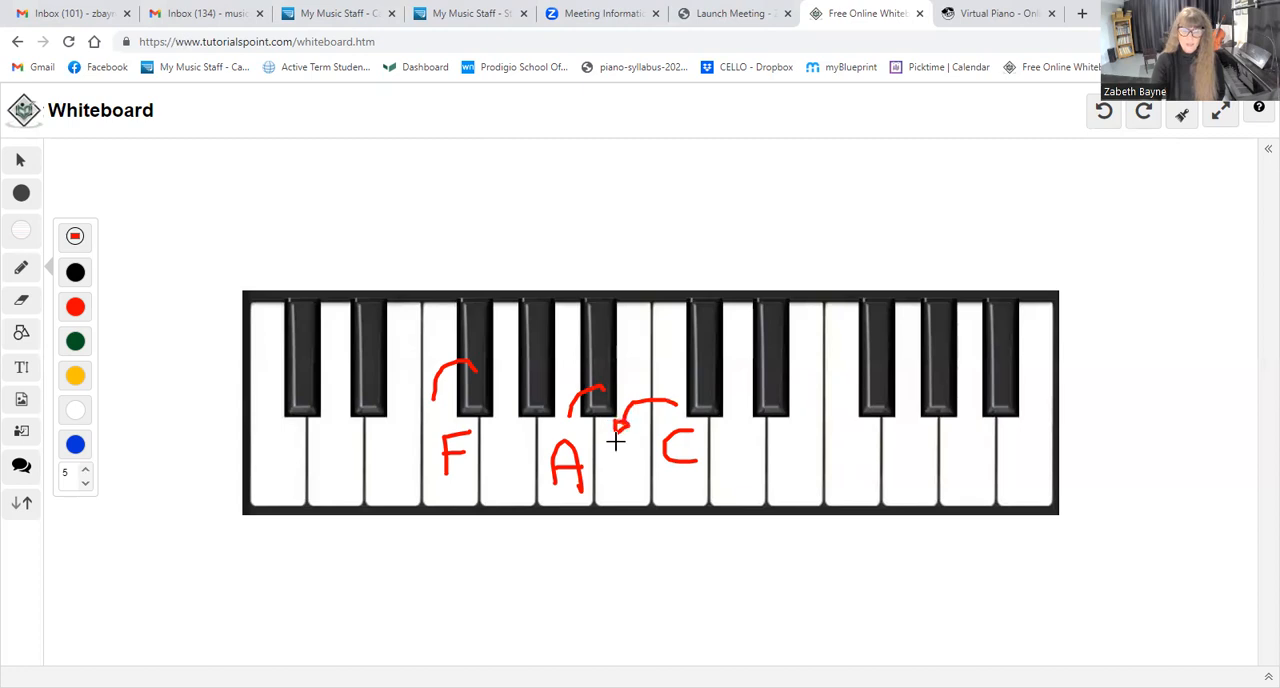
{"action": "left_click_drag", "start_coordinate": [612, 440], "coordinate": [620, 480]}
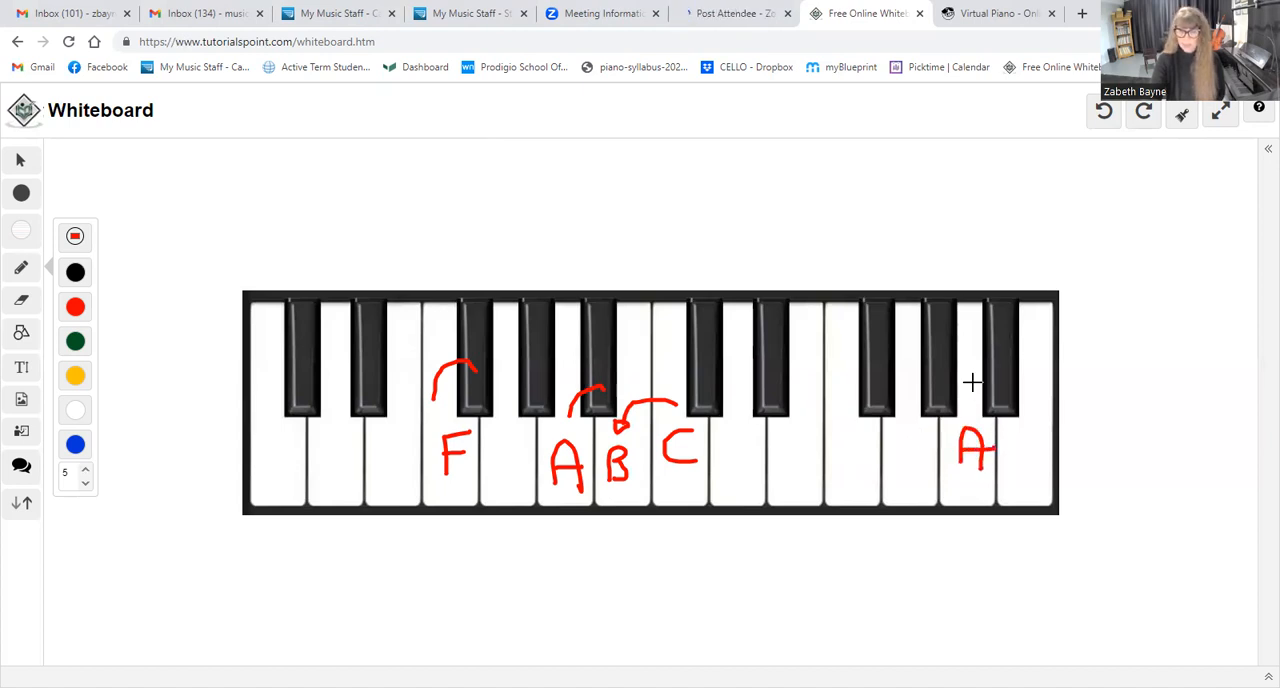
{"action": "left_click_drag", "start_coordinate": [940, 344], "coordinate": [984, 336]}
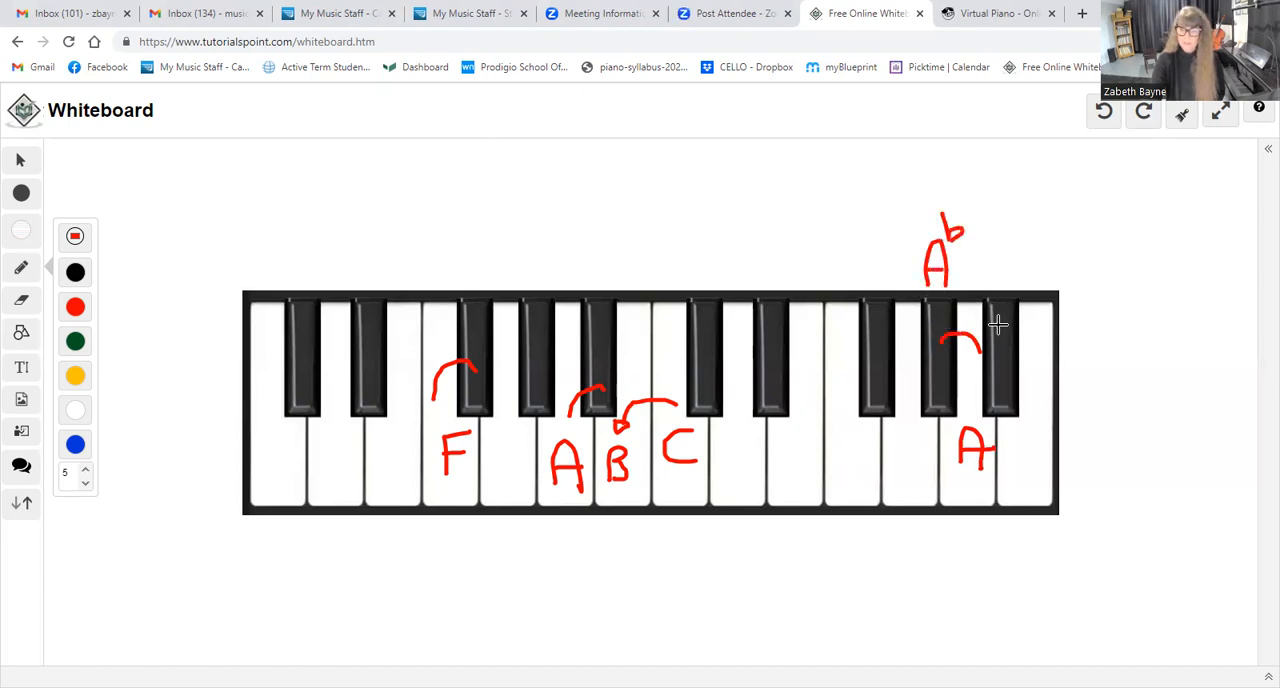
{"action": "mouse_move", "coordinate": [924, 440]}
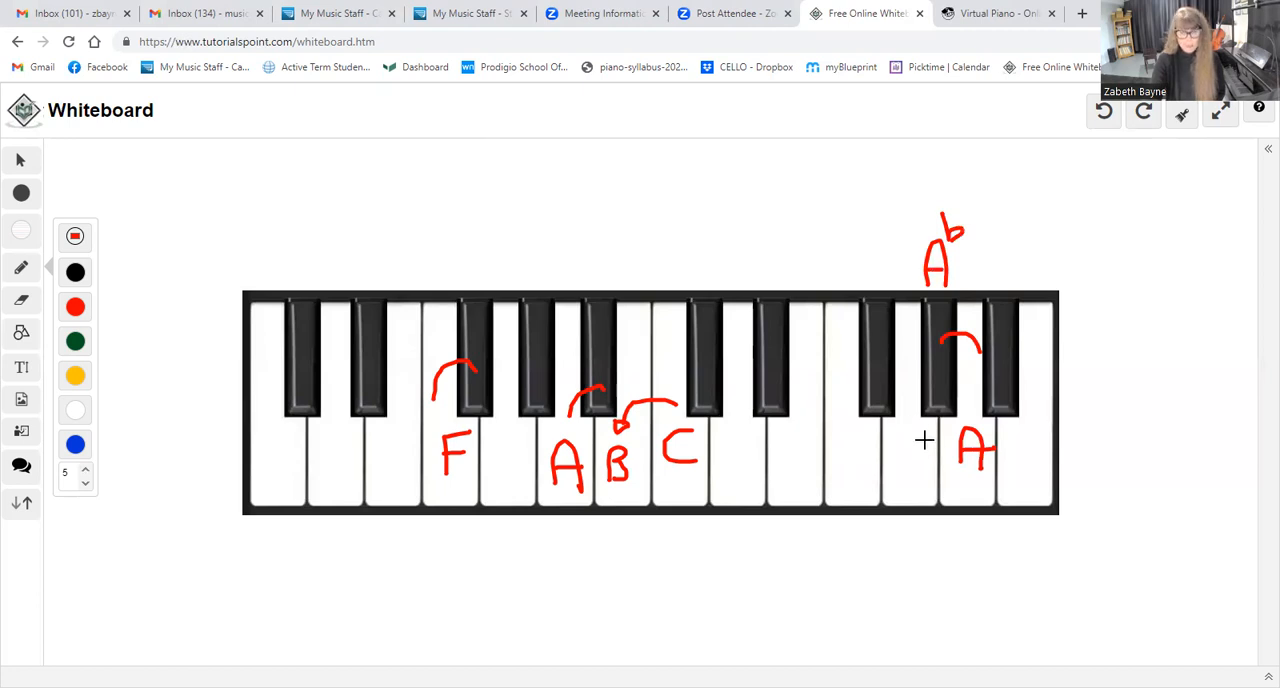
{"action": "mouse_move", "coordinate": [916, 432]}
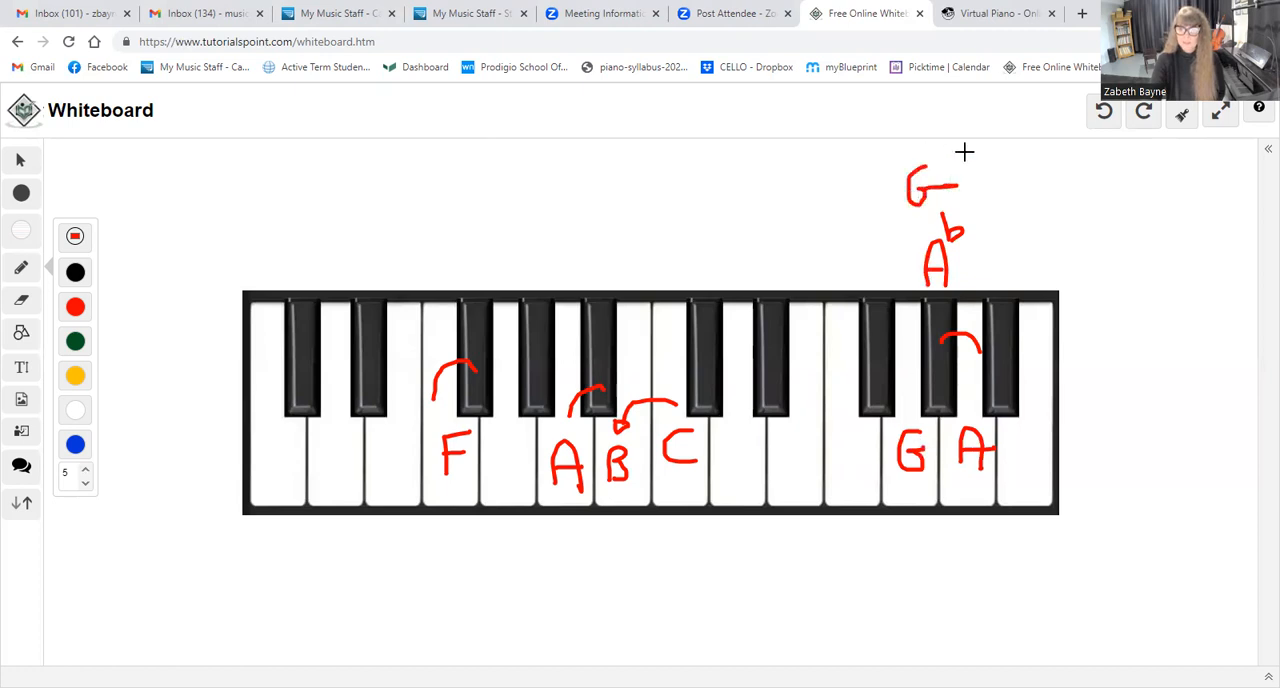
{"action": "left_click_drag", "start_coordinate": [964, 152], "coordinate": [990, 190]}
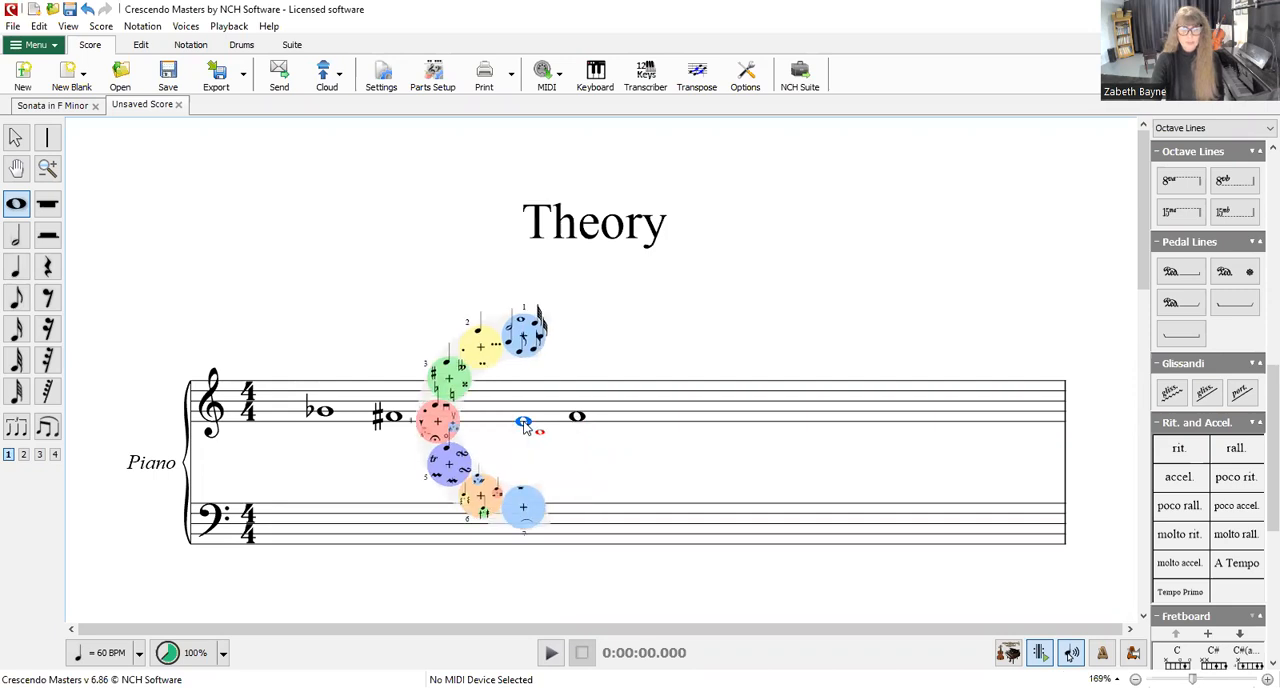
Step: Put a sharp on the third whole note and add the next note to the treble staff
{"action": "left_click", "coordinate": [524, 420]}
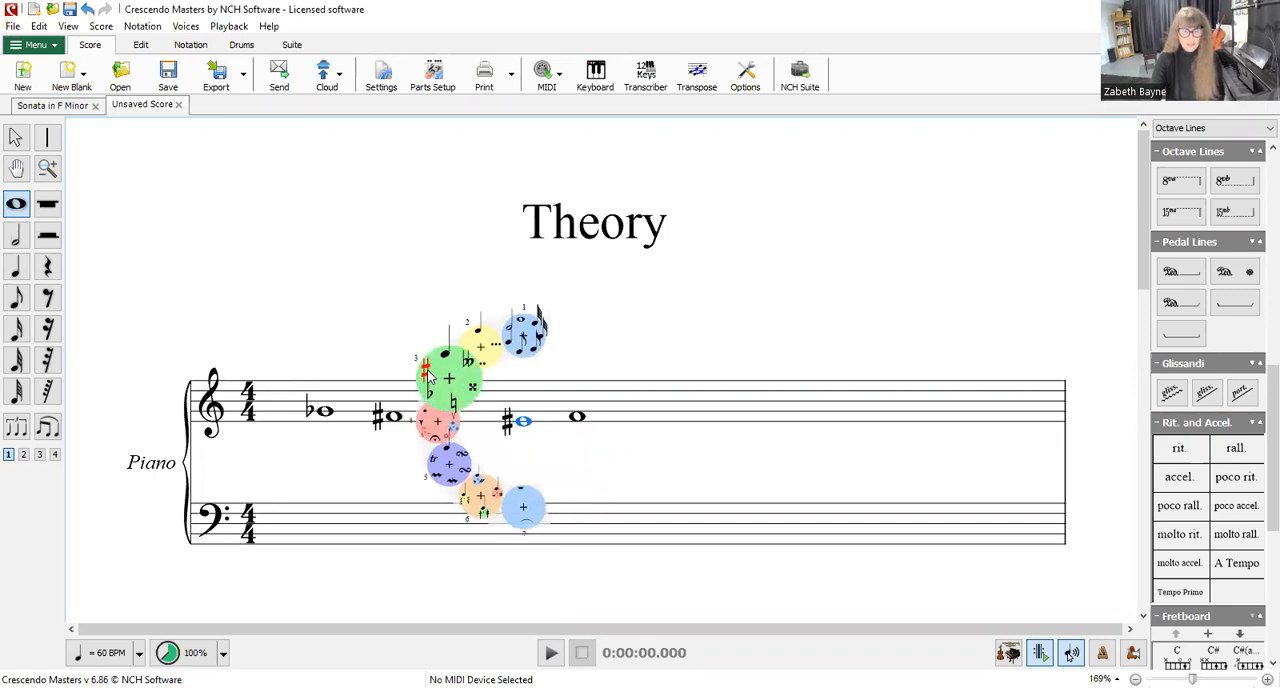
{"action": "left_click", "coordinate": [594, 222]}
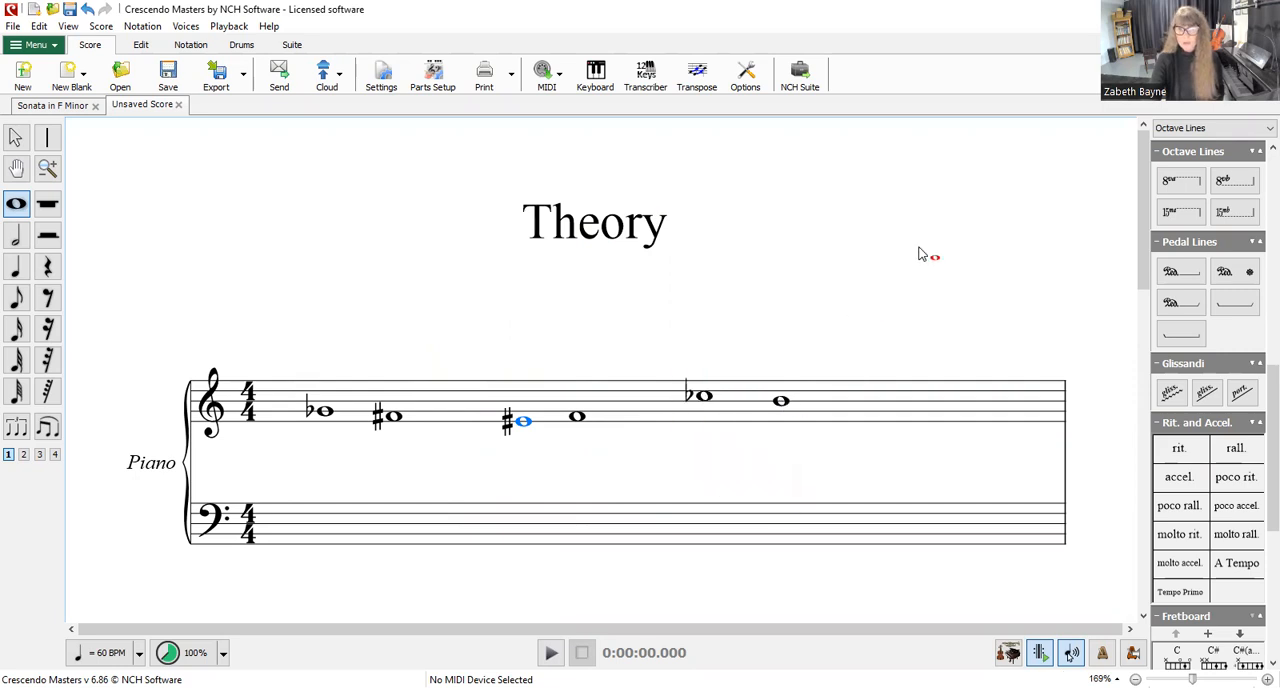
{"action": "mouse_move", "coordinate": [922, 228]}
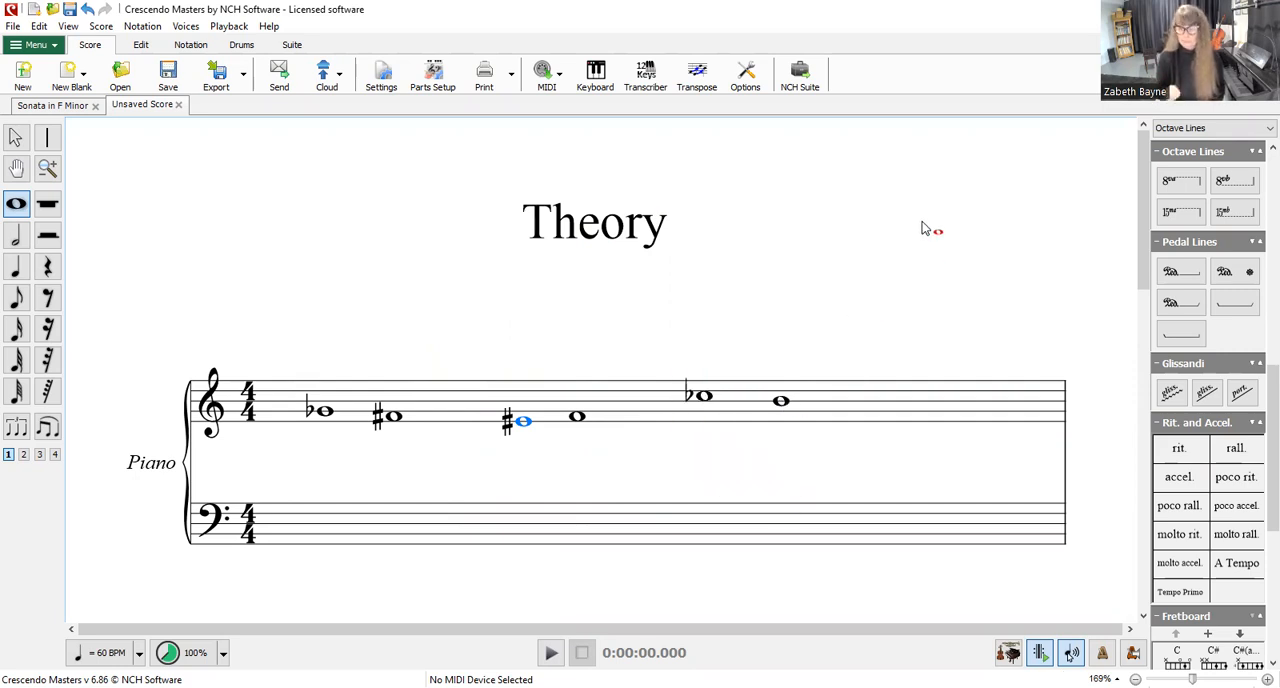